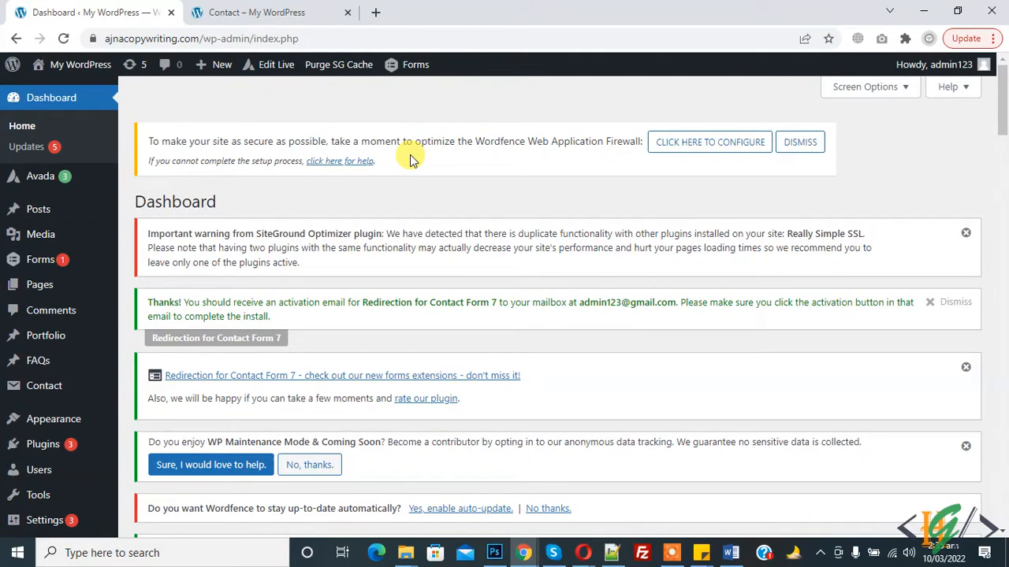
mouse_move(517, 158)
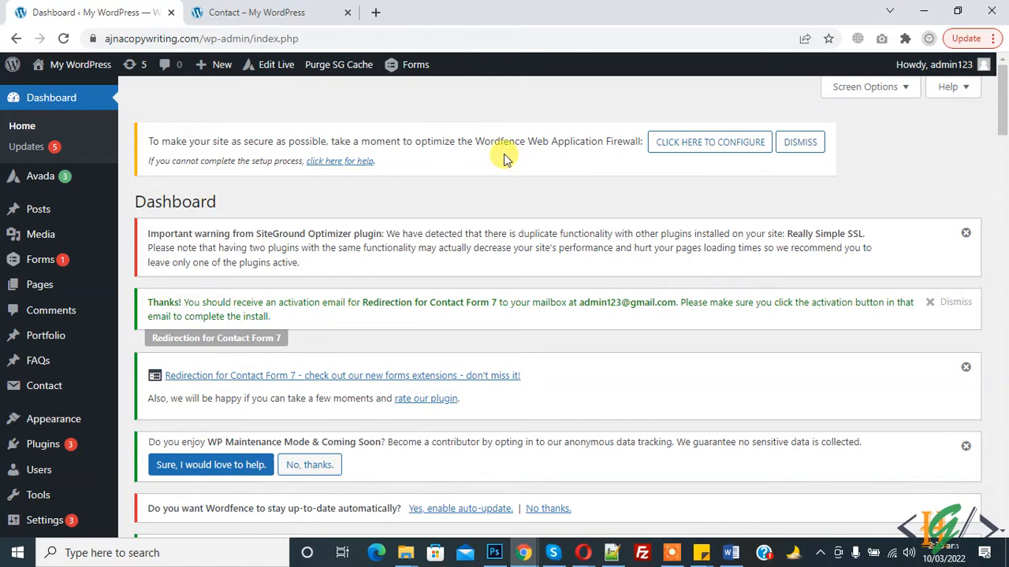
mouse_move(495, 156)
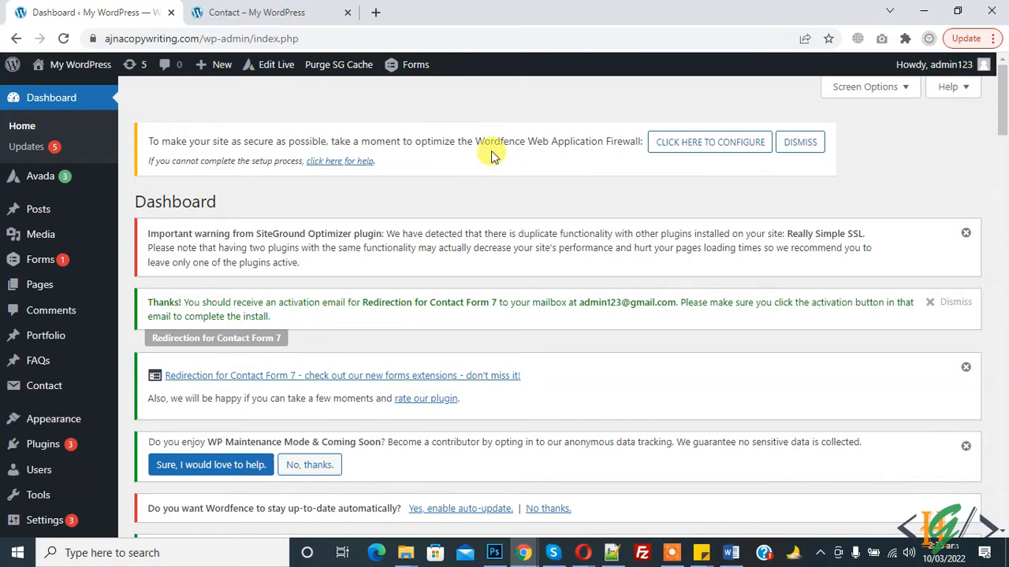
mouse_move(384, 142)
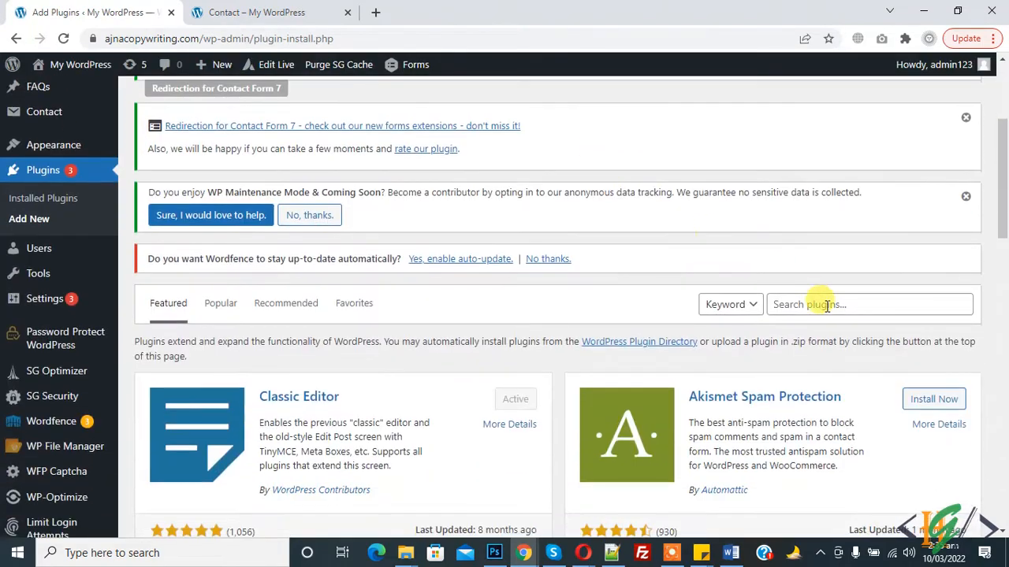
Search the plugin directory for 'Version Info' and install the Version Info plugin
type("Version Info")
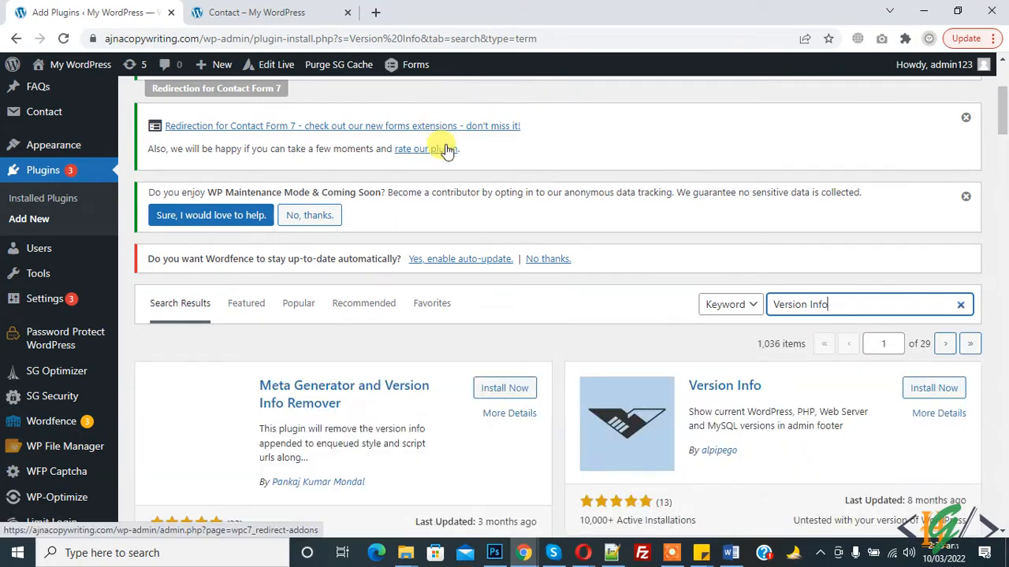
scroll("down", 3)
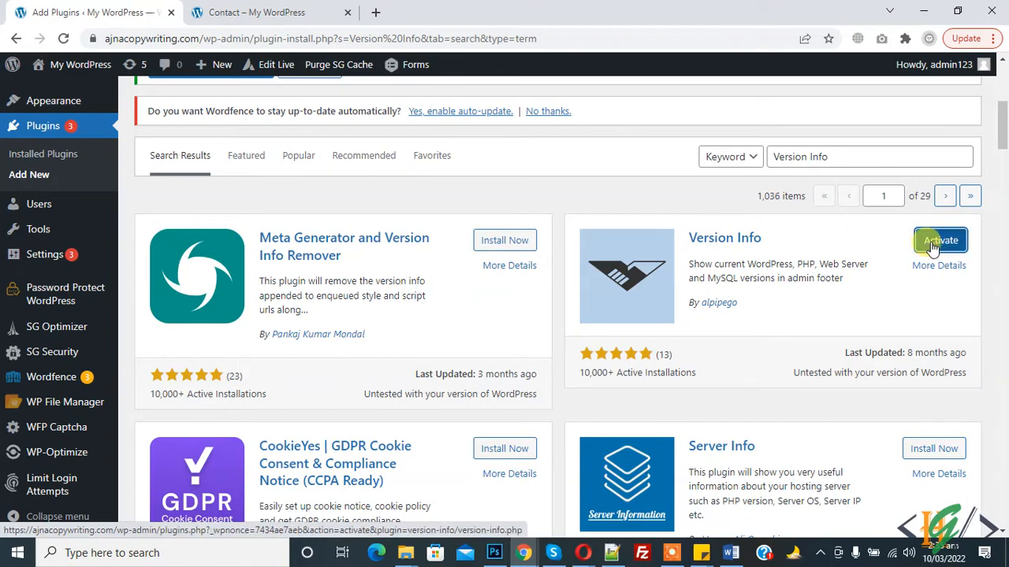
Activate Version Info and highlight the footer line showing WordPress 5.9.1 and PHP 7.4.28
left_click(940, 239)
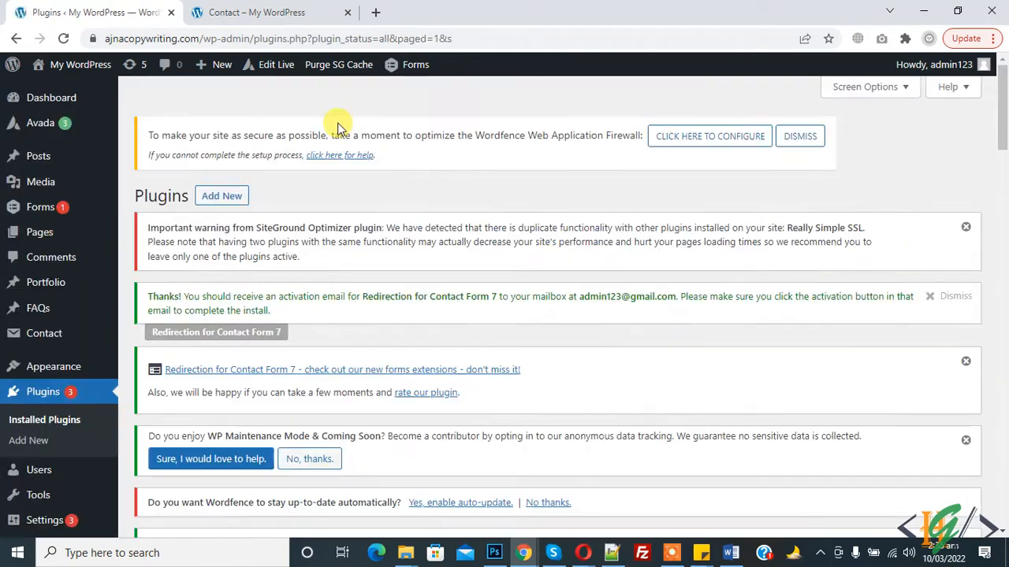
scroll("down", 3)
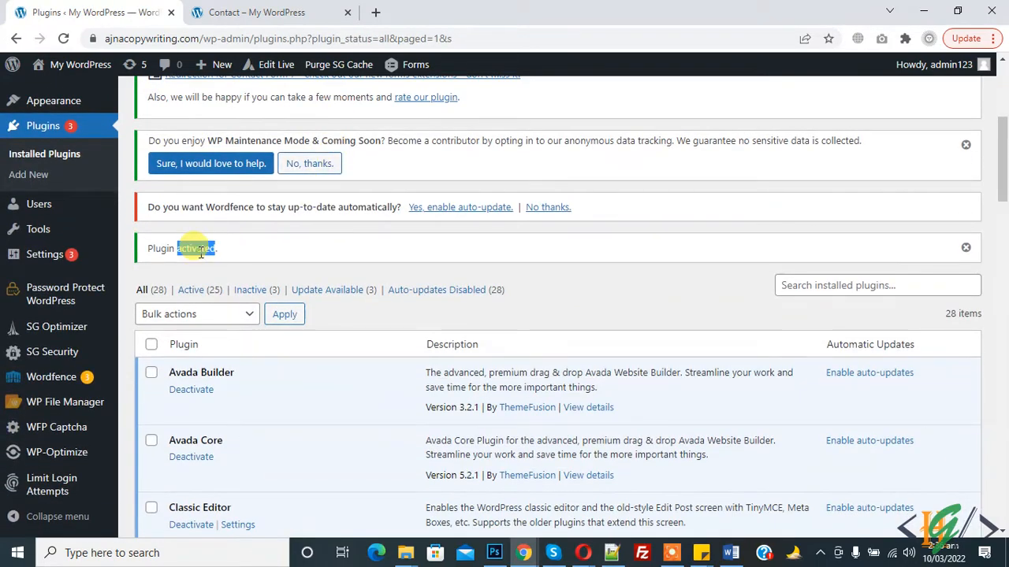
scroll("down", 3)
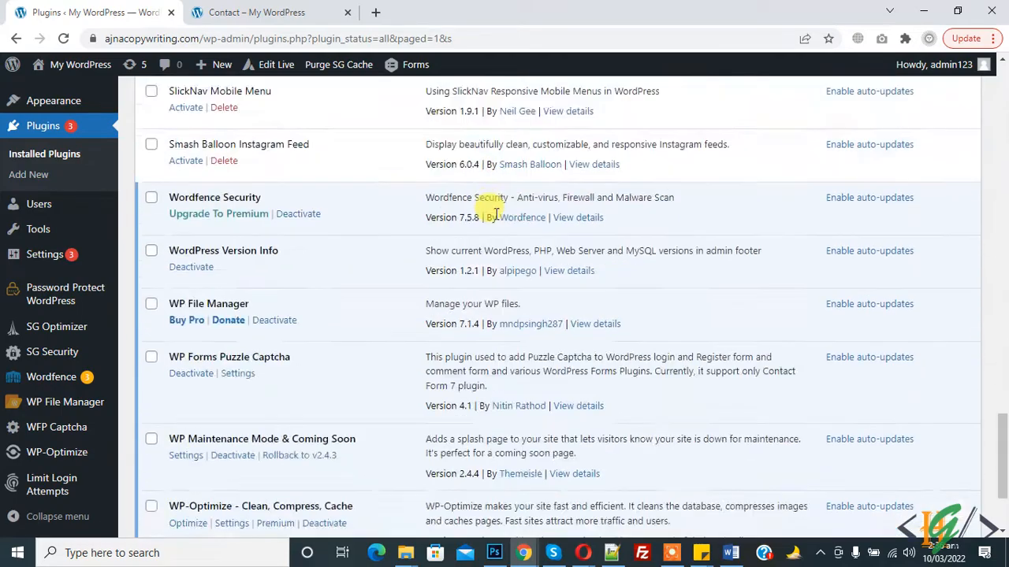
scroll("down", 3)
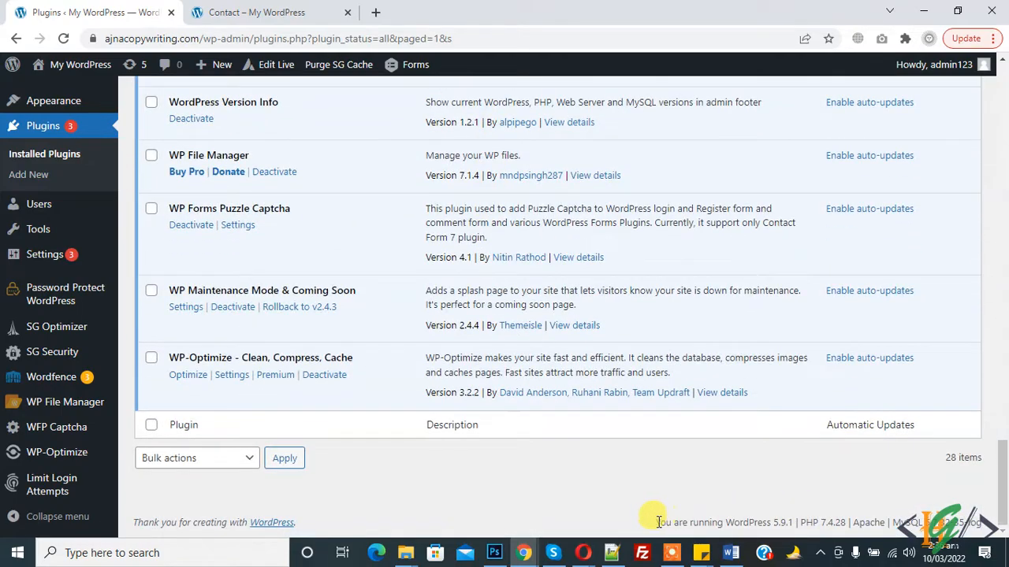
double_click(712, 523)
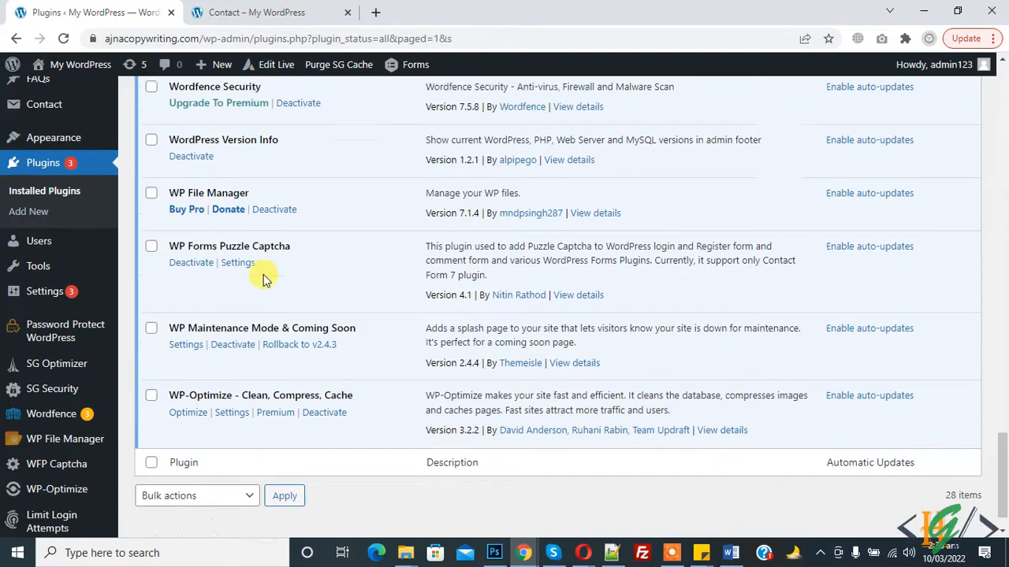
Scroll the Installed Plugins list up and down to recheck the footer version text
scroll("up", 3)
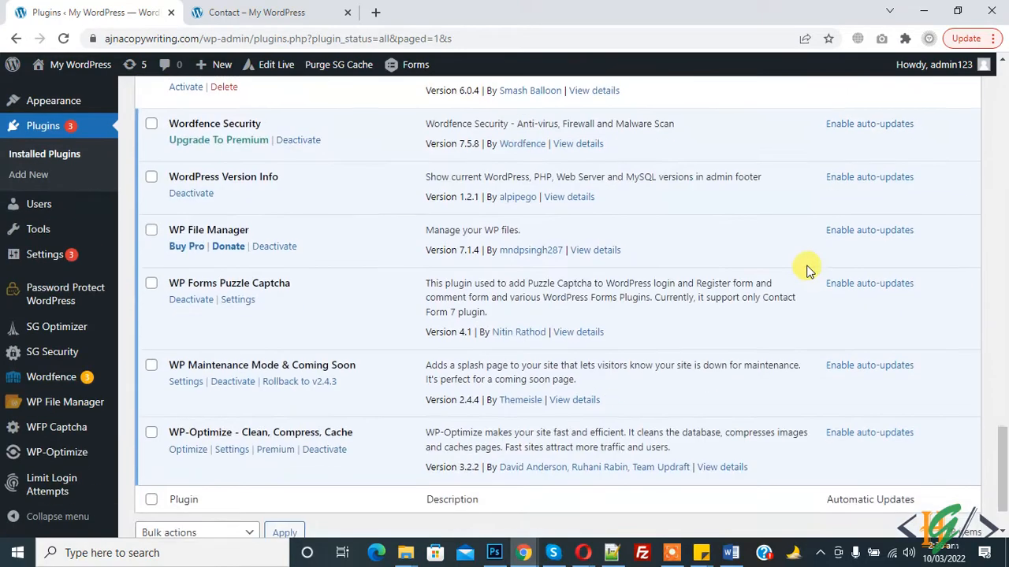
scroll("down", 3)
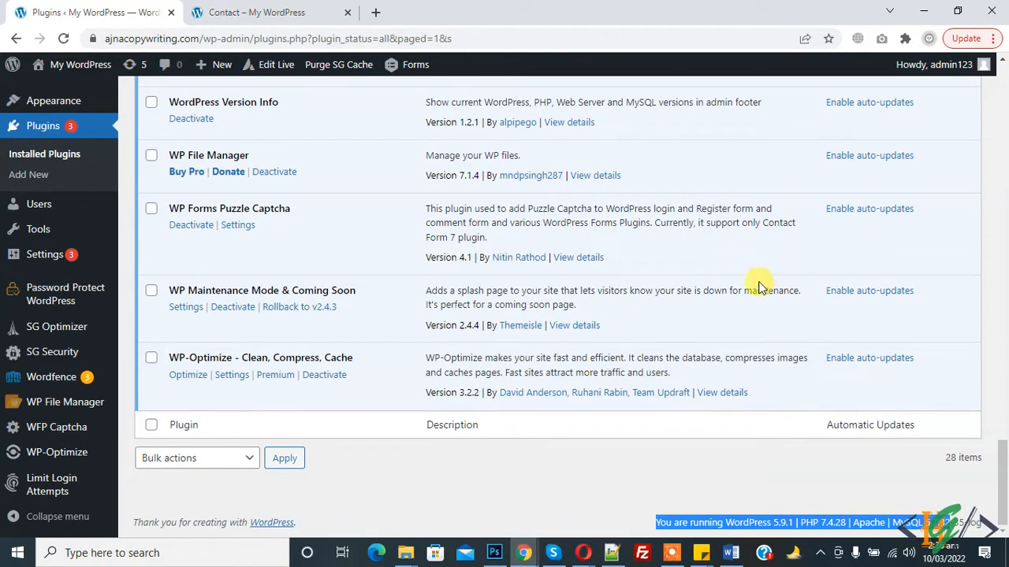
scroll("up", 3)
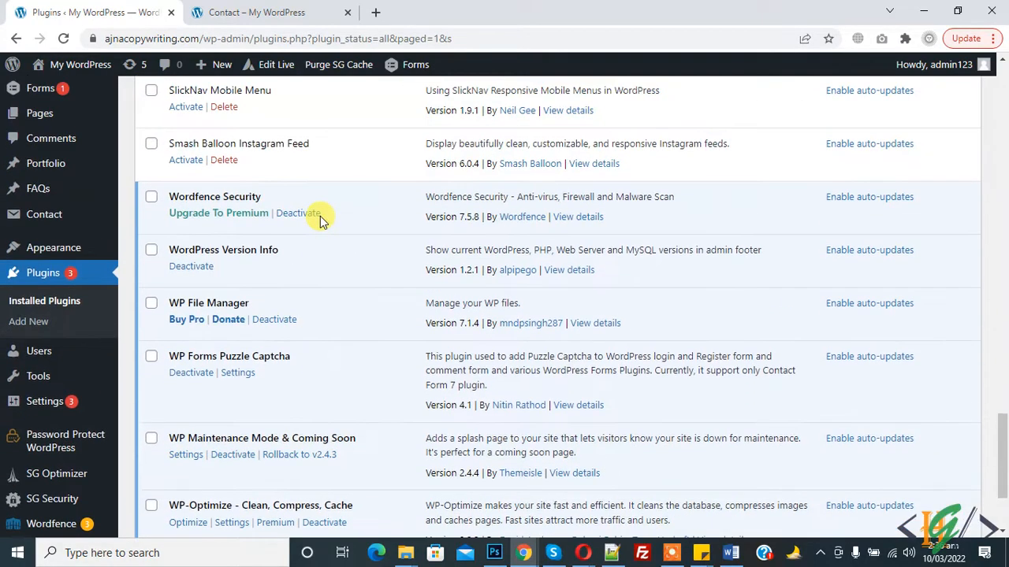
scroll("down", 3)
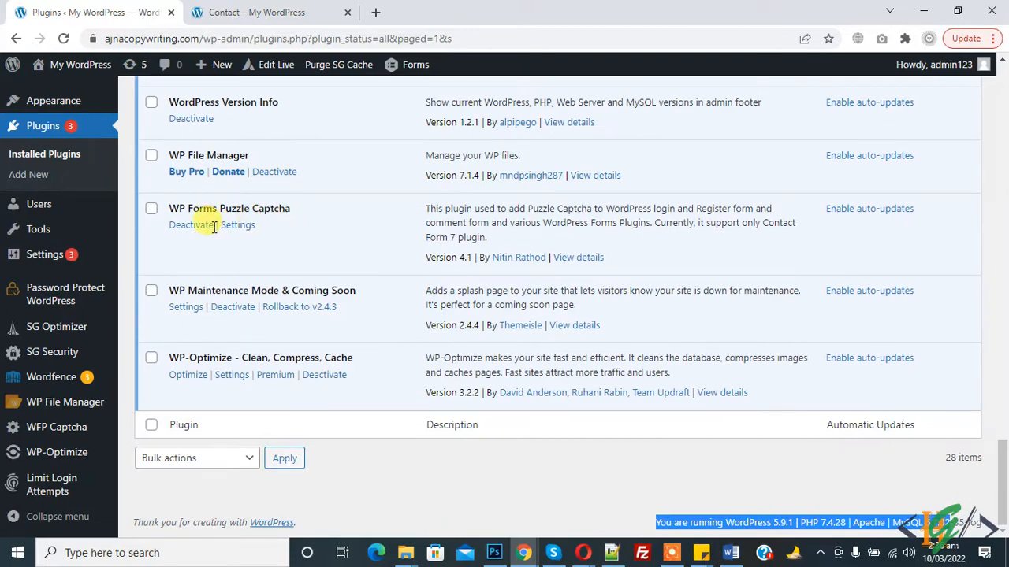
scroll("up", 3)
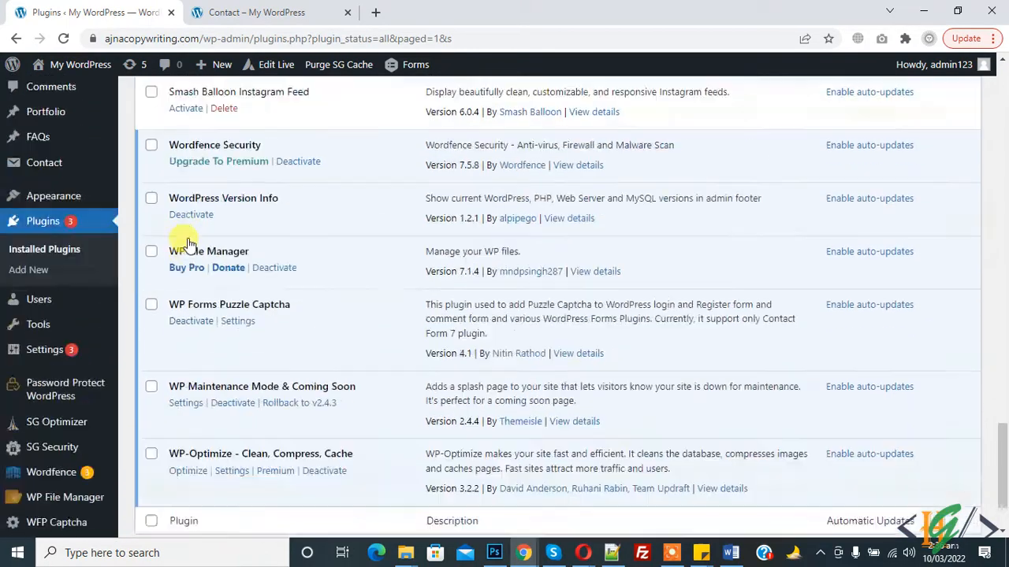
scroll("up", 3)
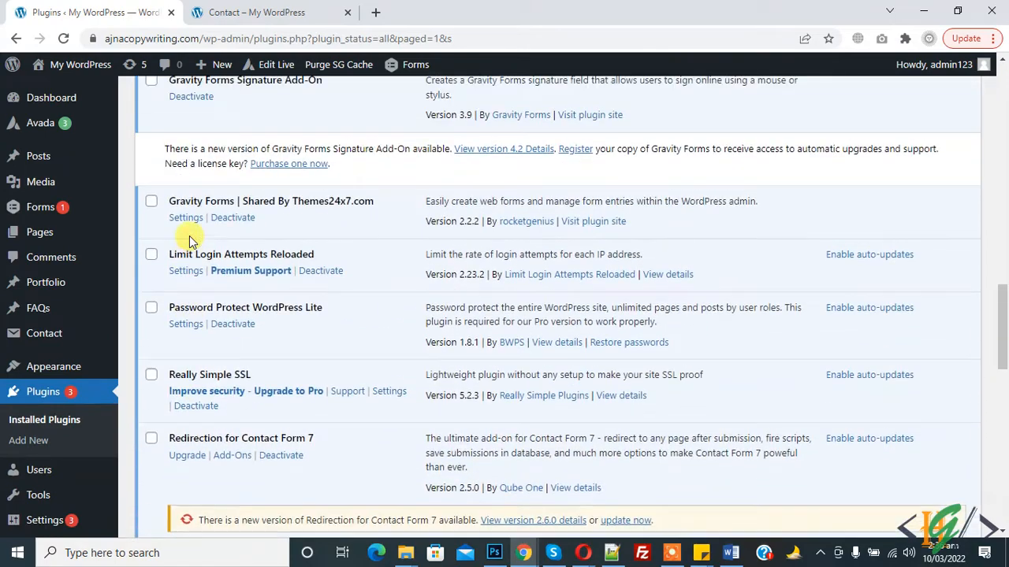
scroll("up", 3)
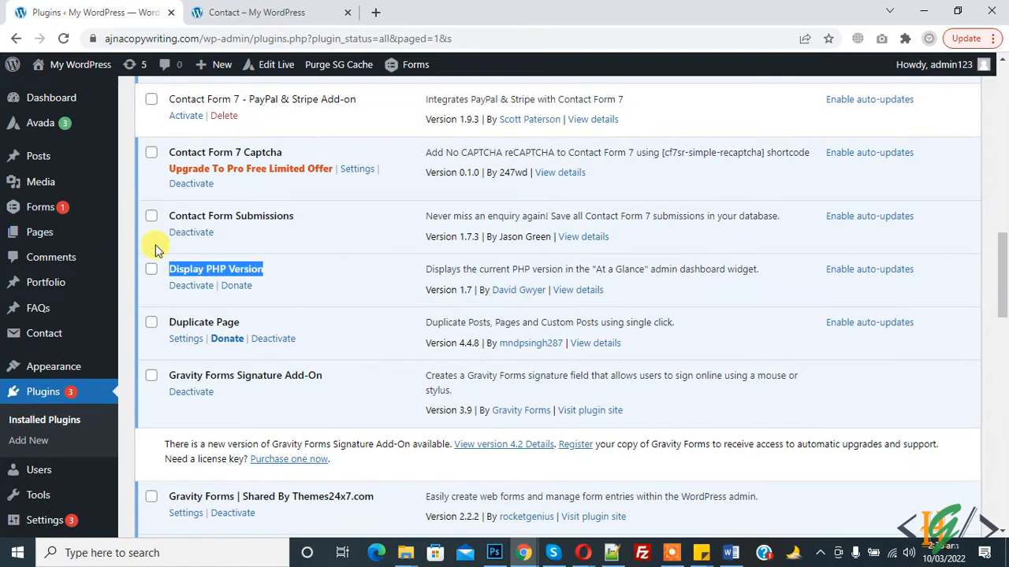
mouse_move(50, 98)
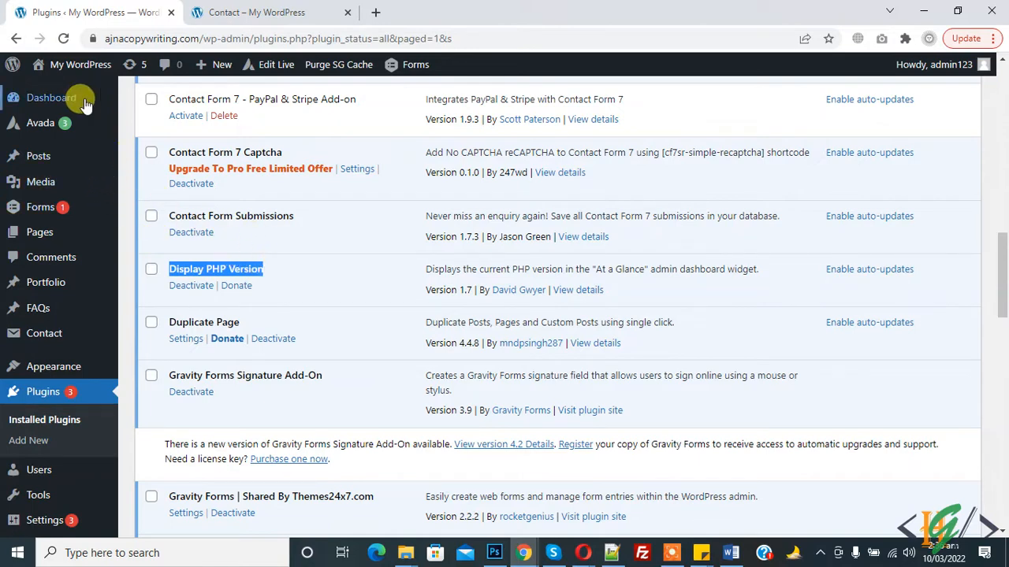
Return to the Dashboard and highlight WordPress 5.9.1 / PHP 7.4.28 in At a Glance
left_click(51, 98)
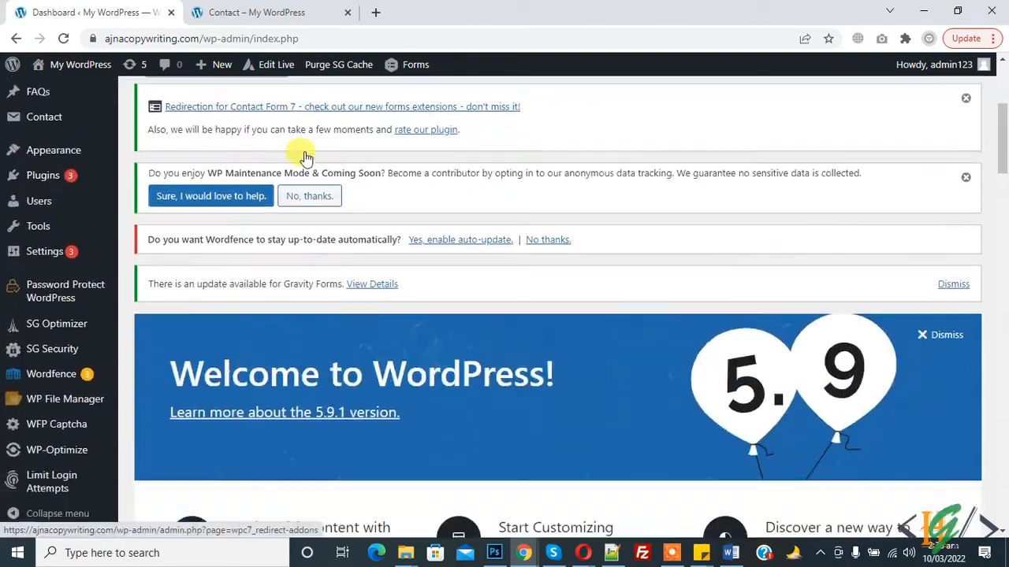
scroll("down", 3)
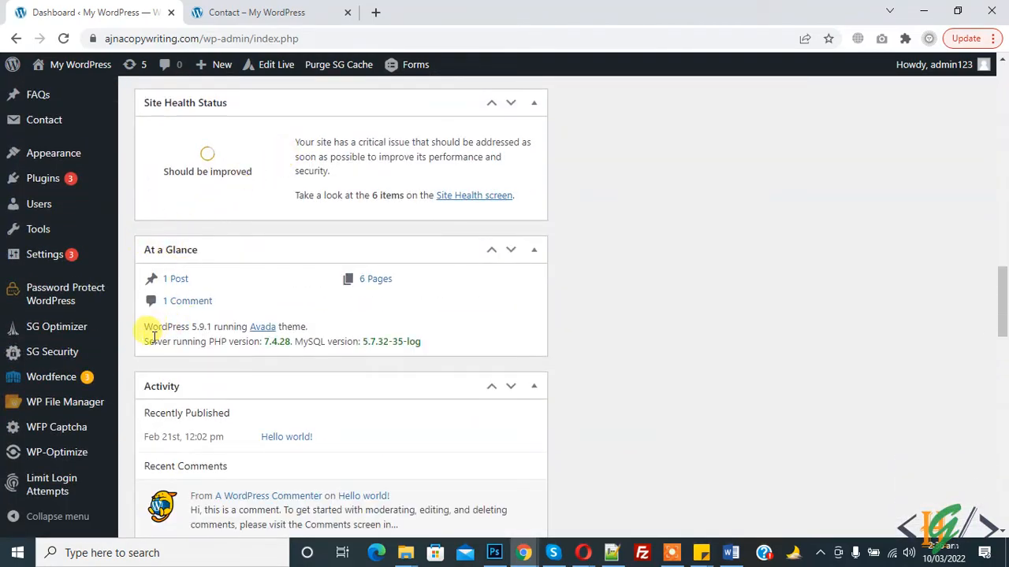
double_click(205, 341)
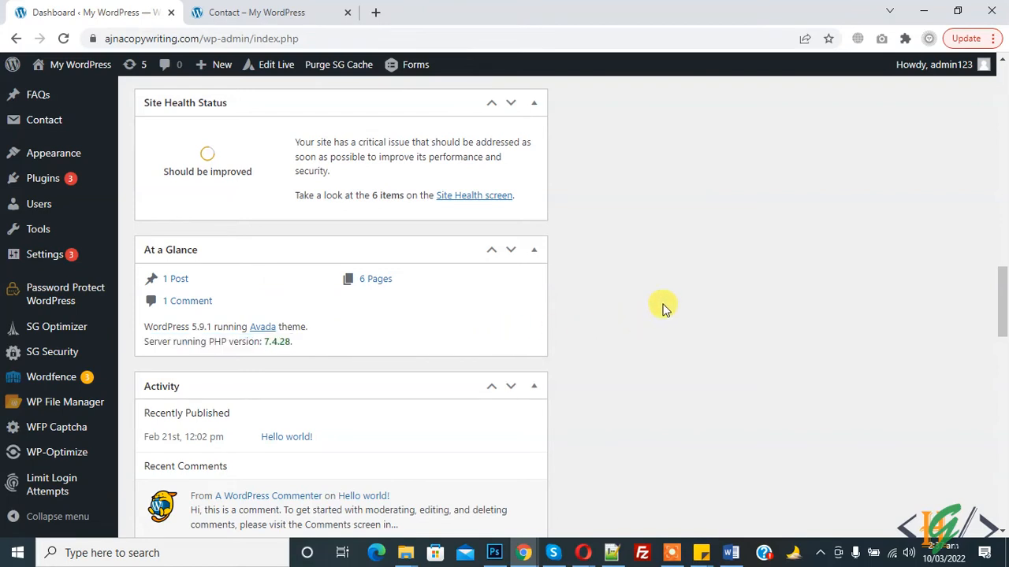
mouse_move(674, 286)
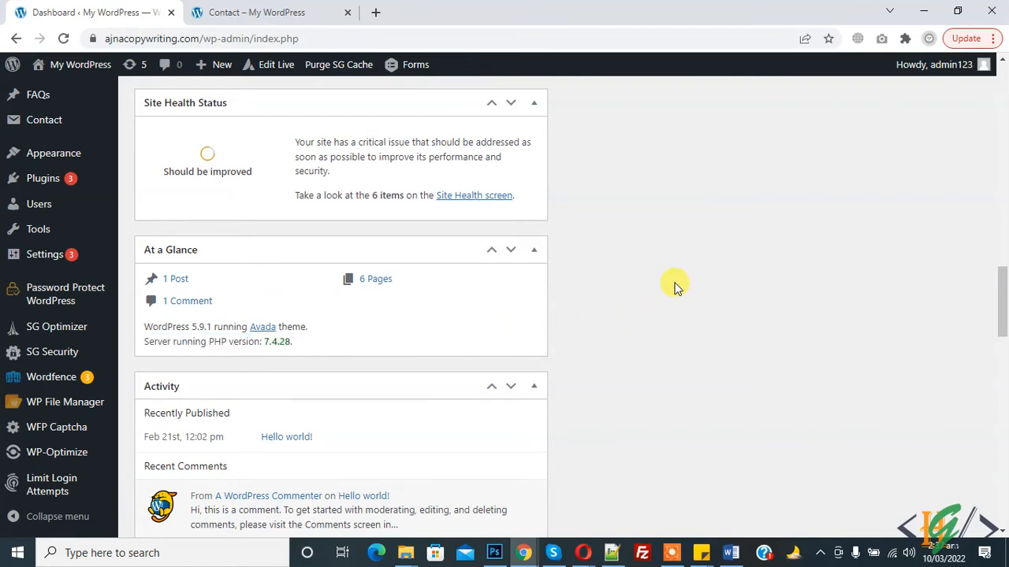
mouse_move(665, 281)
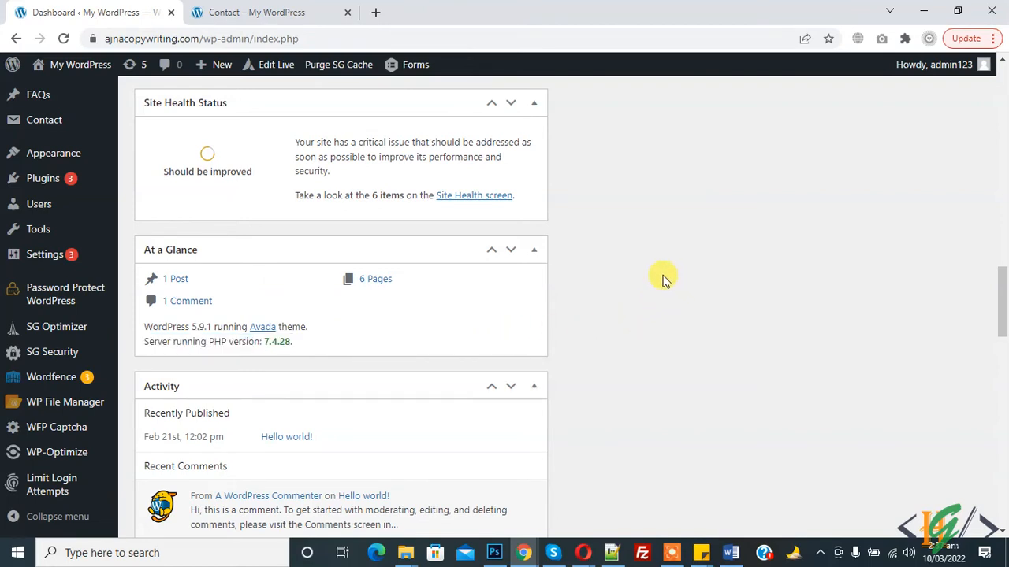